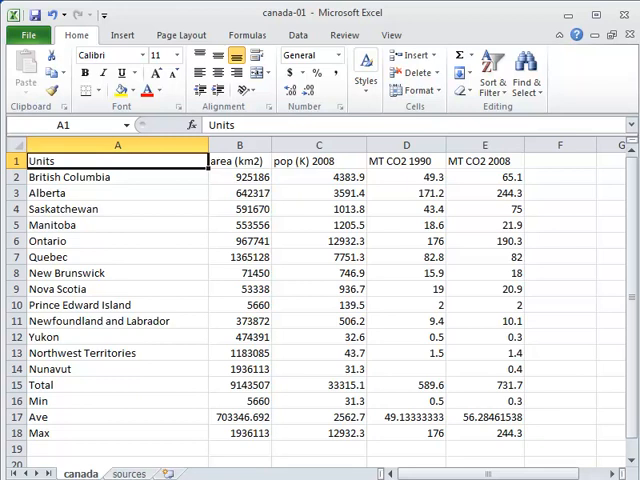
mouse_move(300, 290)
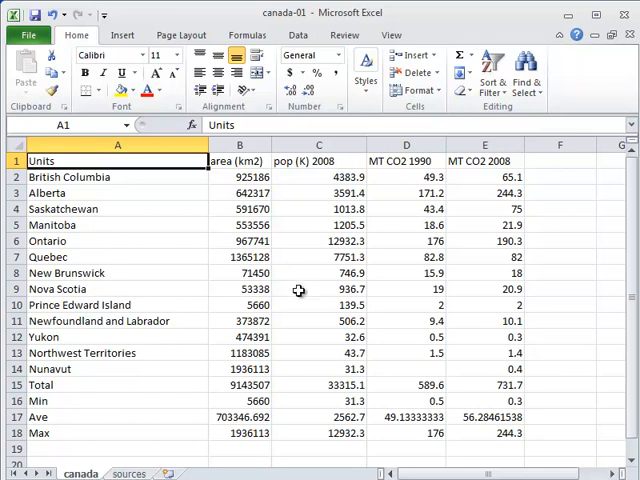
Step: Freeze the top heading row so it stays visible while scrolling down the canada sheet
left_click(392, 36)
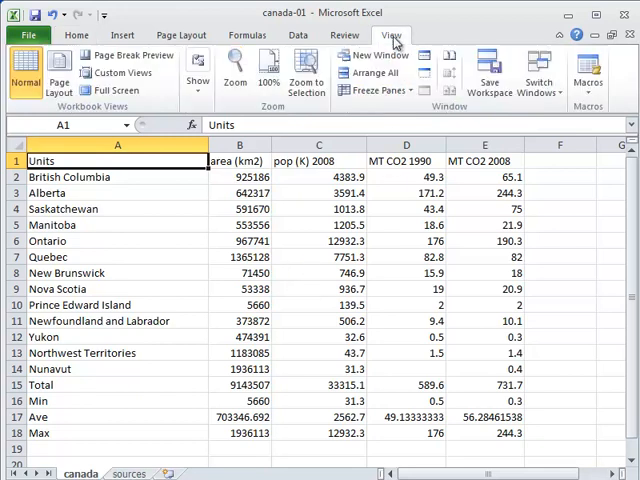
left_click(376, 88)
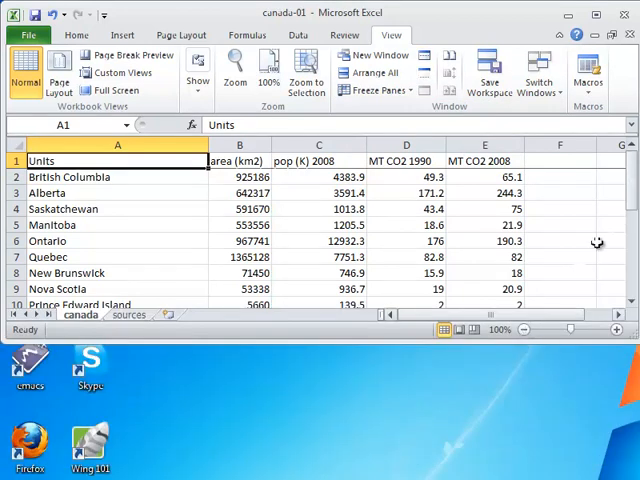
scroll("down", 3)
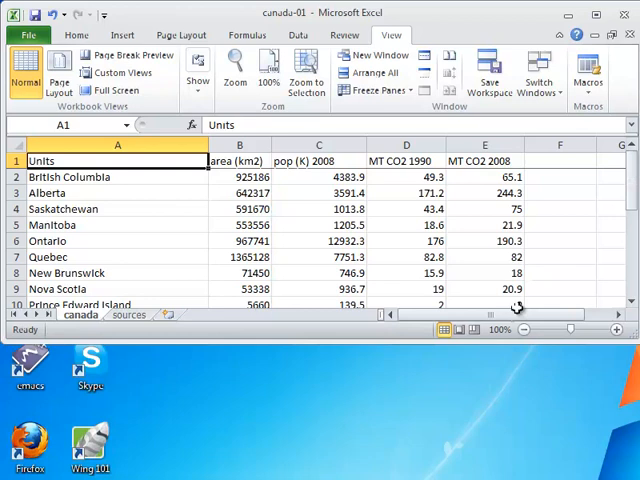
scroll("down", 3)
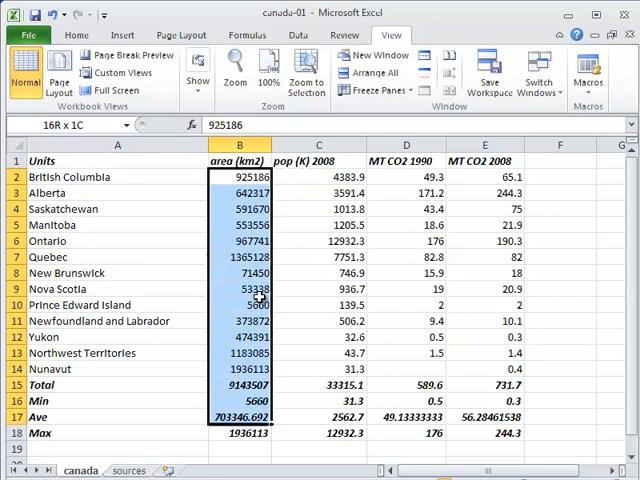
Step: Format the area (km2) column B as Number with 0 decimal places and 1000 separator
right_click(240, 176)
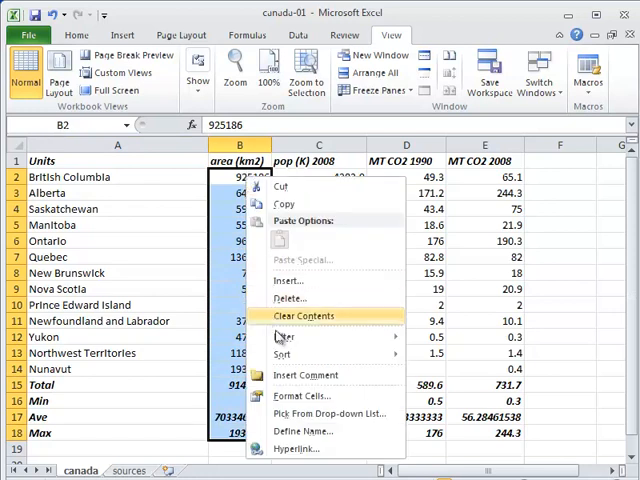
mouse_move(296, 396)
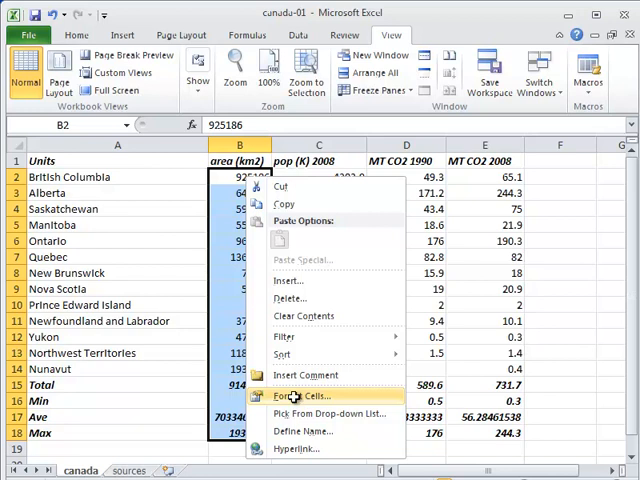
left_click(300, 396)
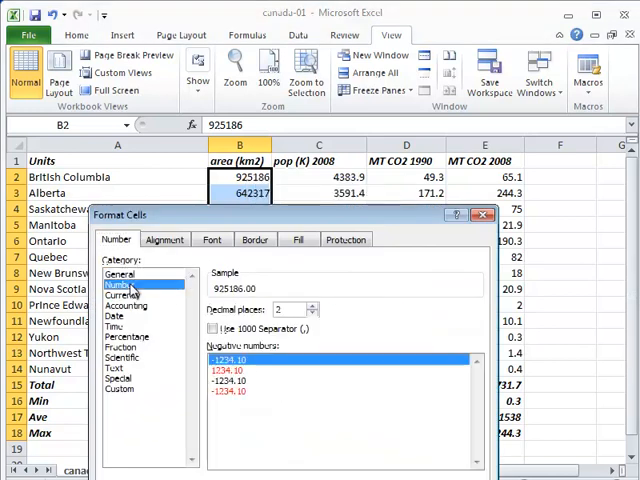
left_click(312, 312)
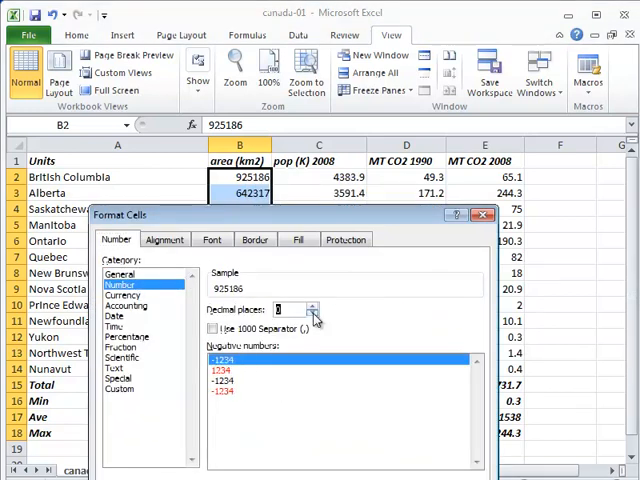
left_click(212, 328)
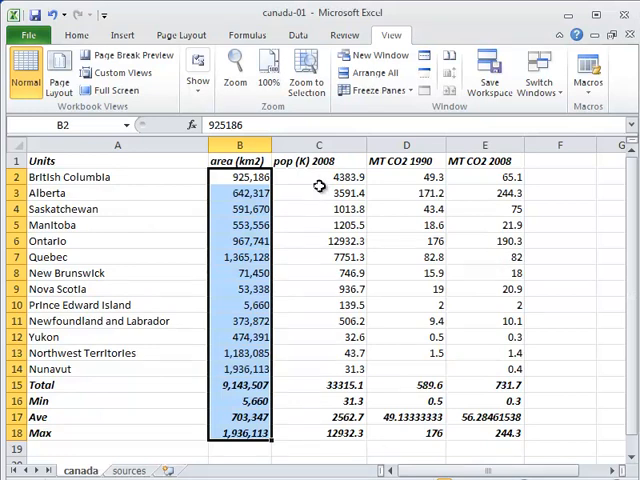
Step: Select the pop (k) 2008 column C and bring up Format Cells with the Number category chosen
left_click_drag(318, 176, 492, 432)
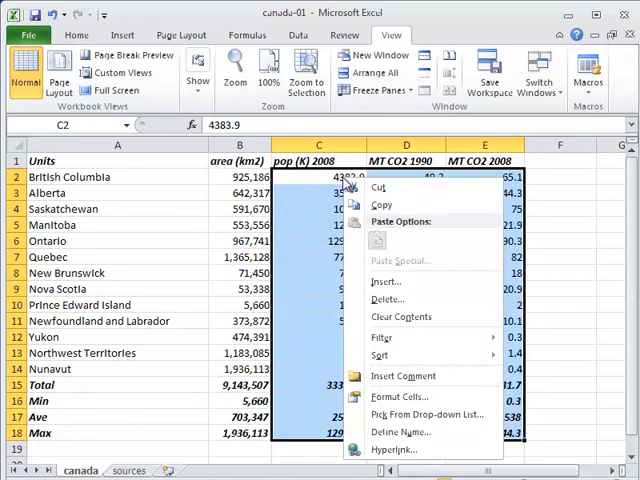
left_click(400, 396)
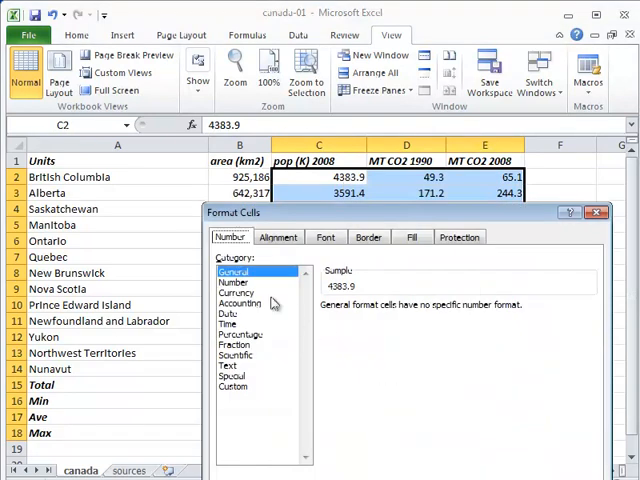
left_click(232, 282)
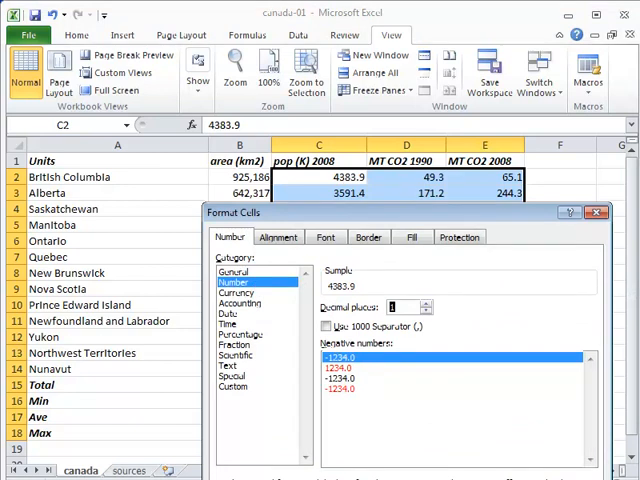